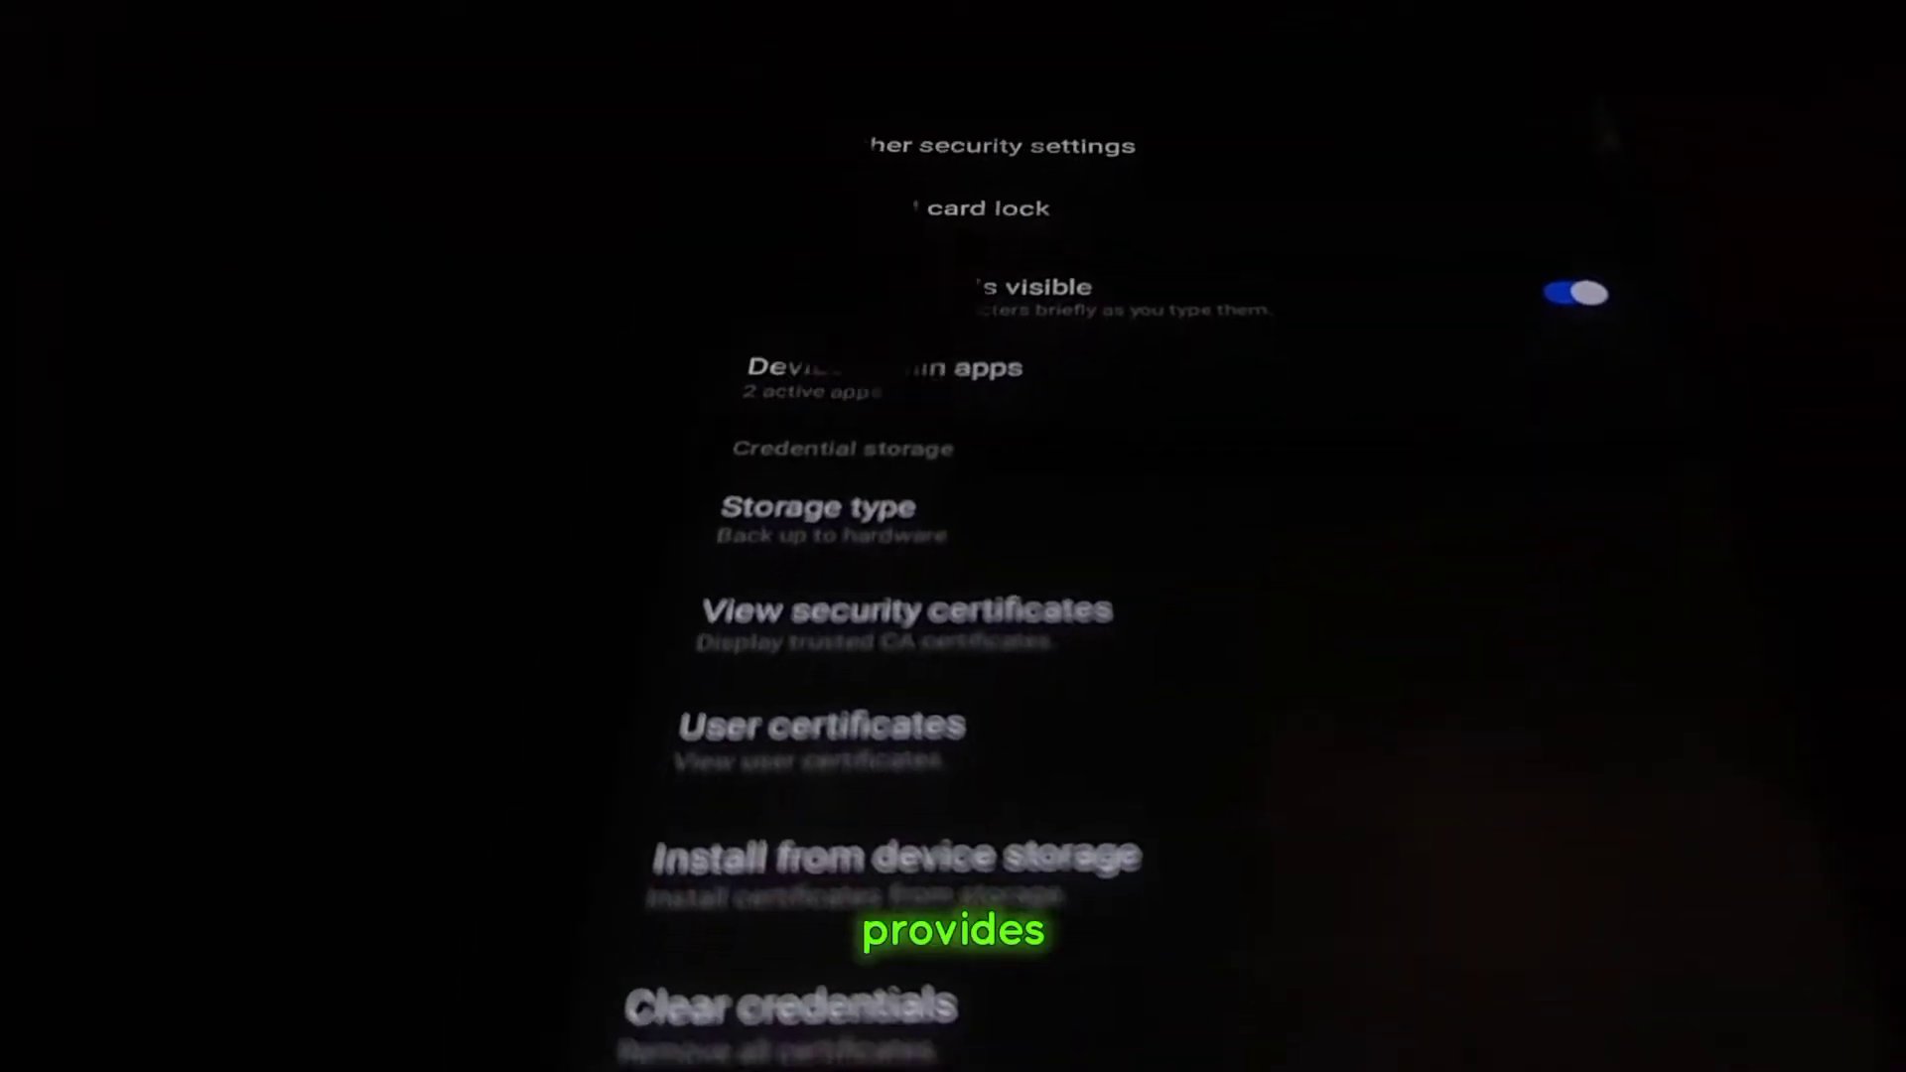
Step: Launch ADBAppControl 1.8.4 from the update folder in File Explorer
left_click(880, 376)
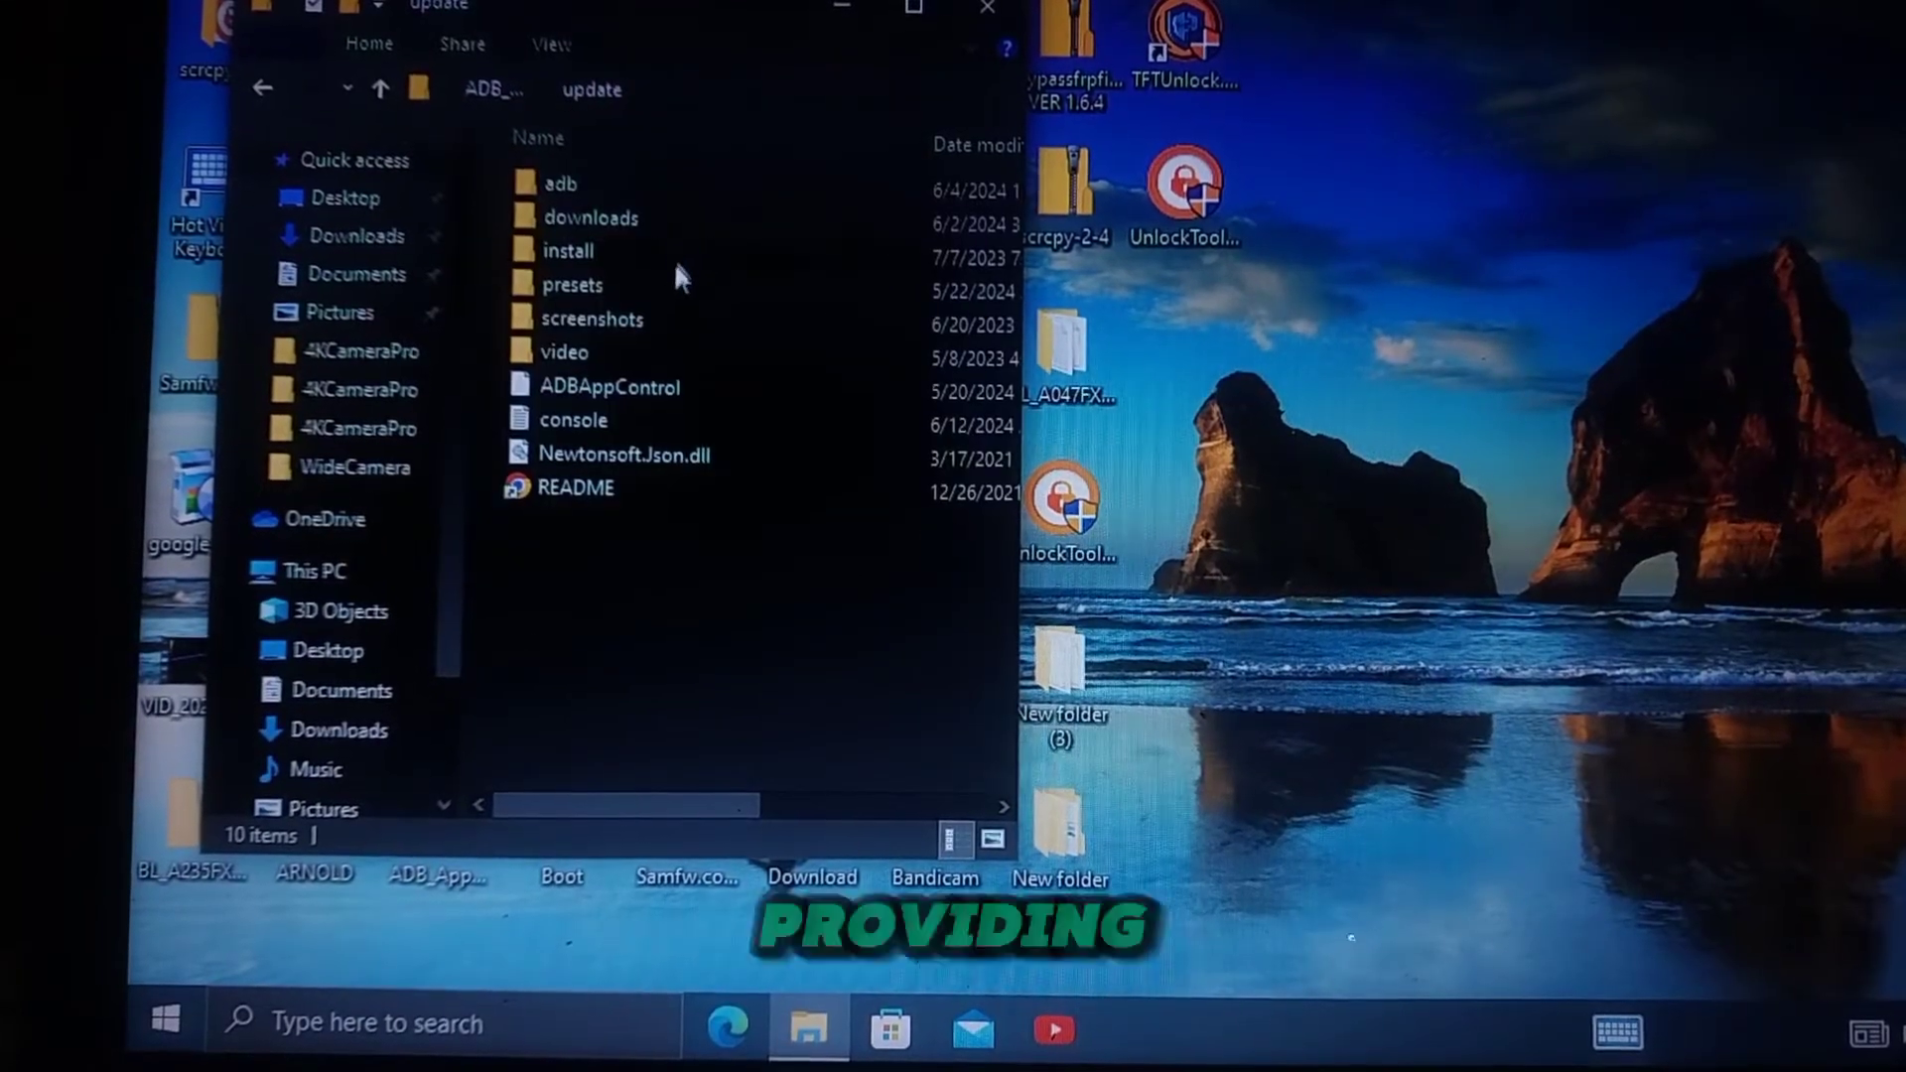
left_click(609, 387)
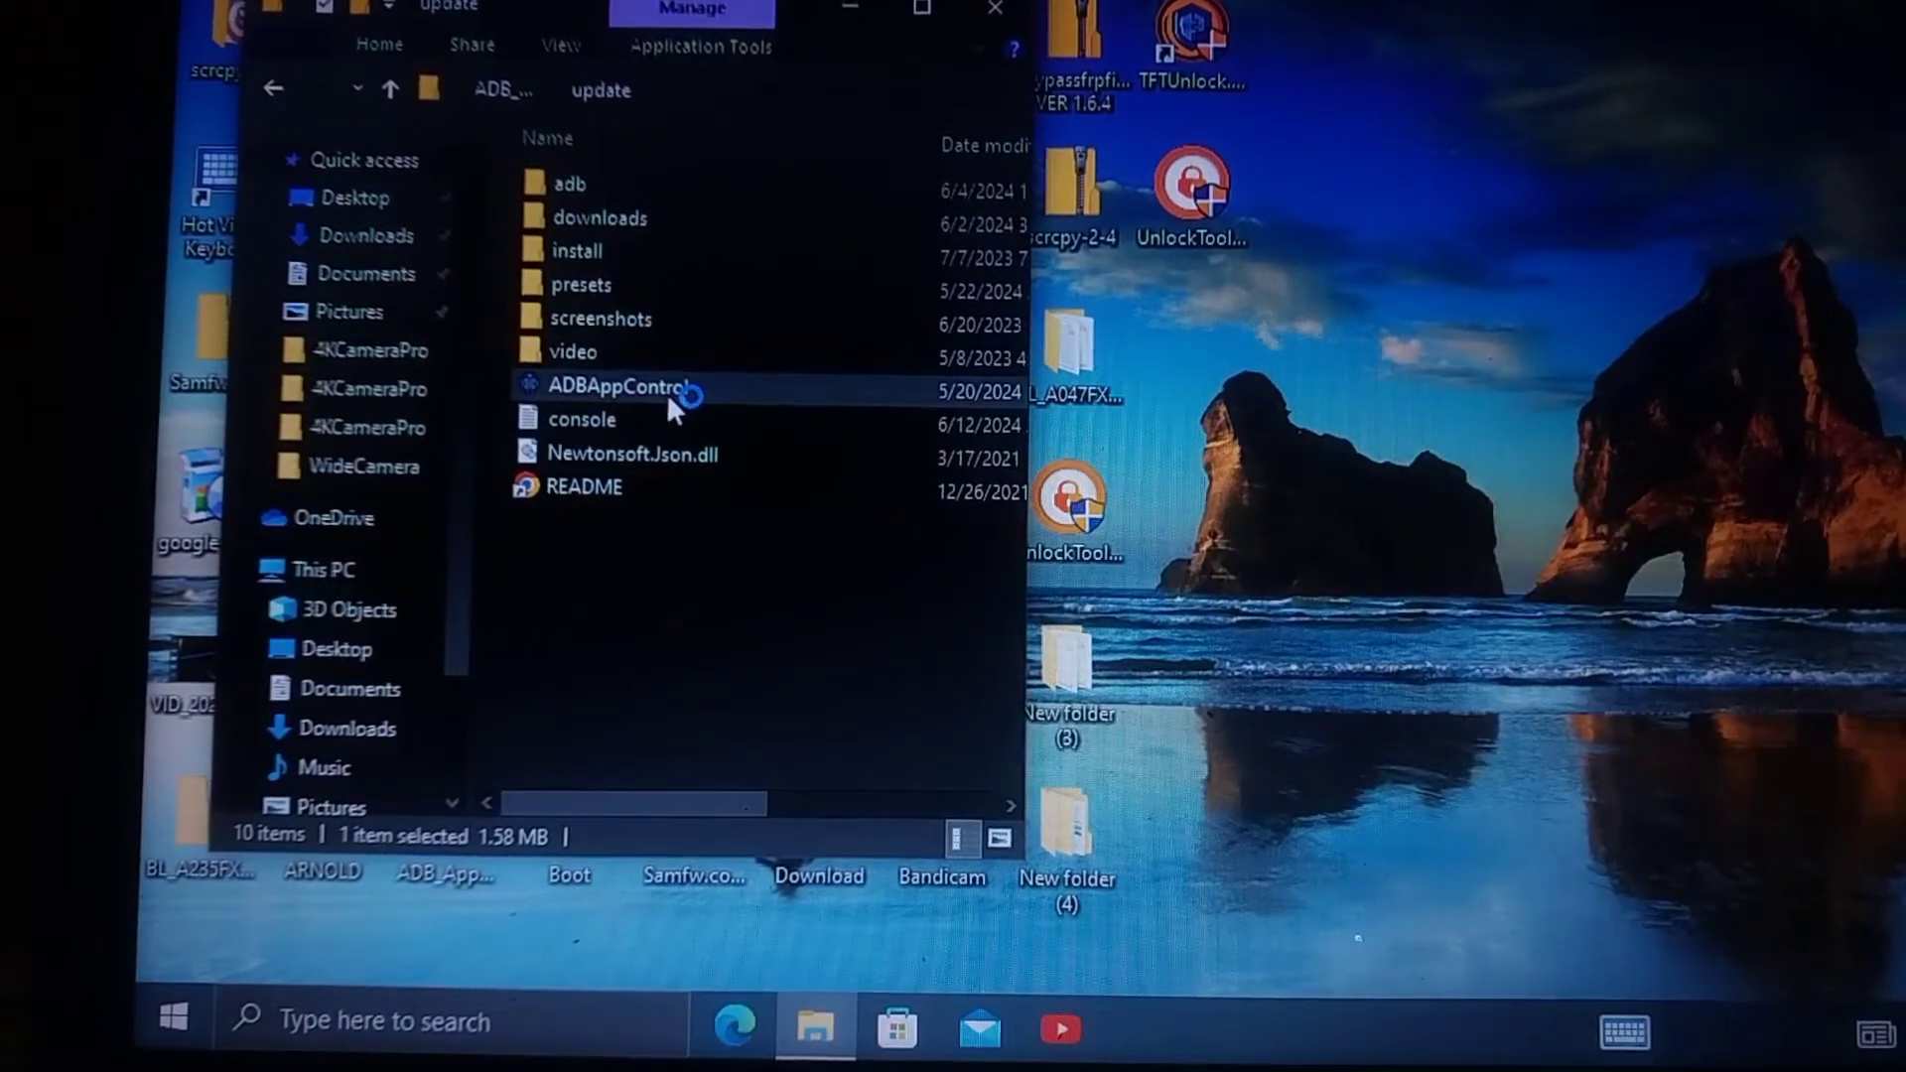
double_click(622, 386)
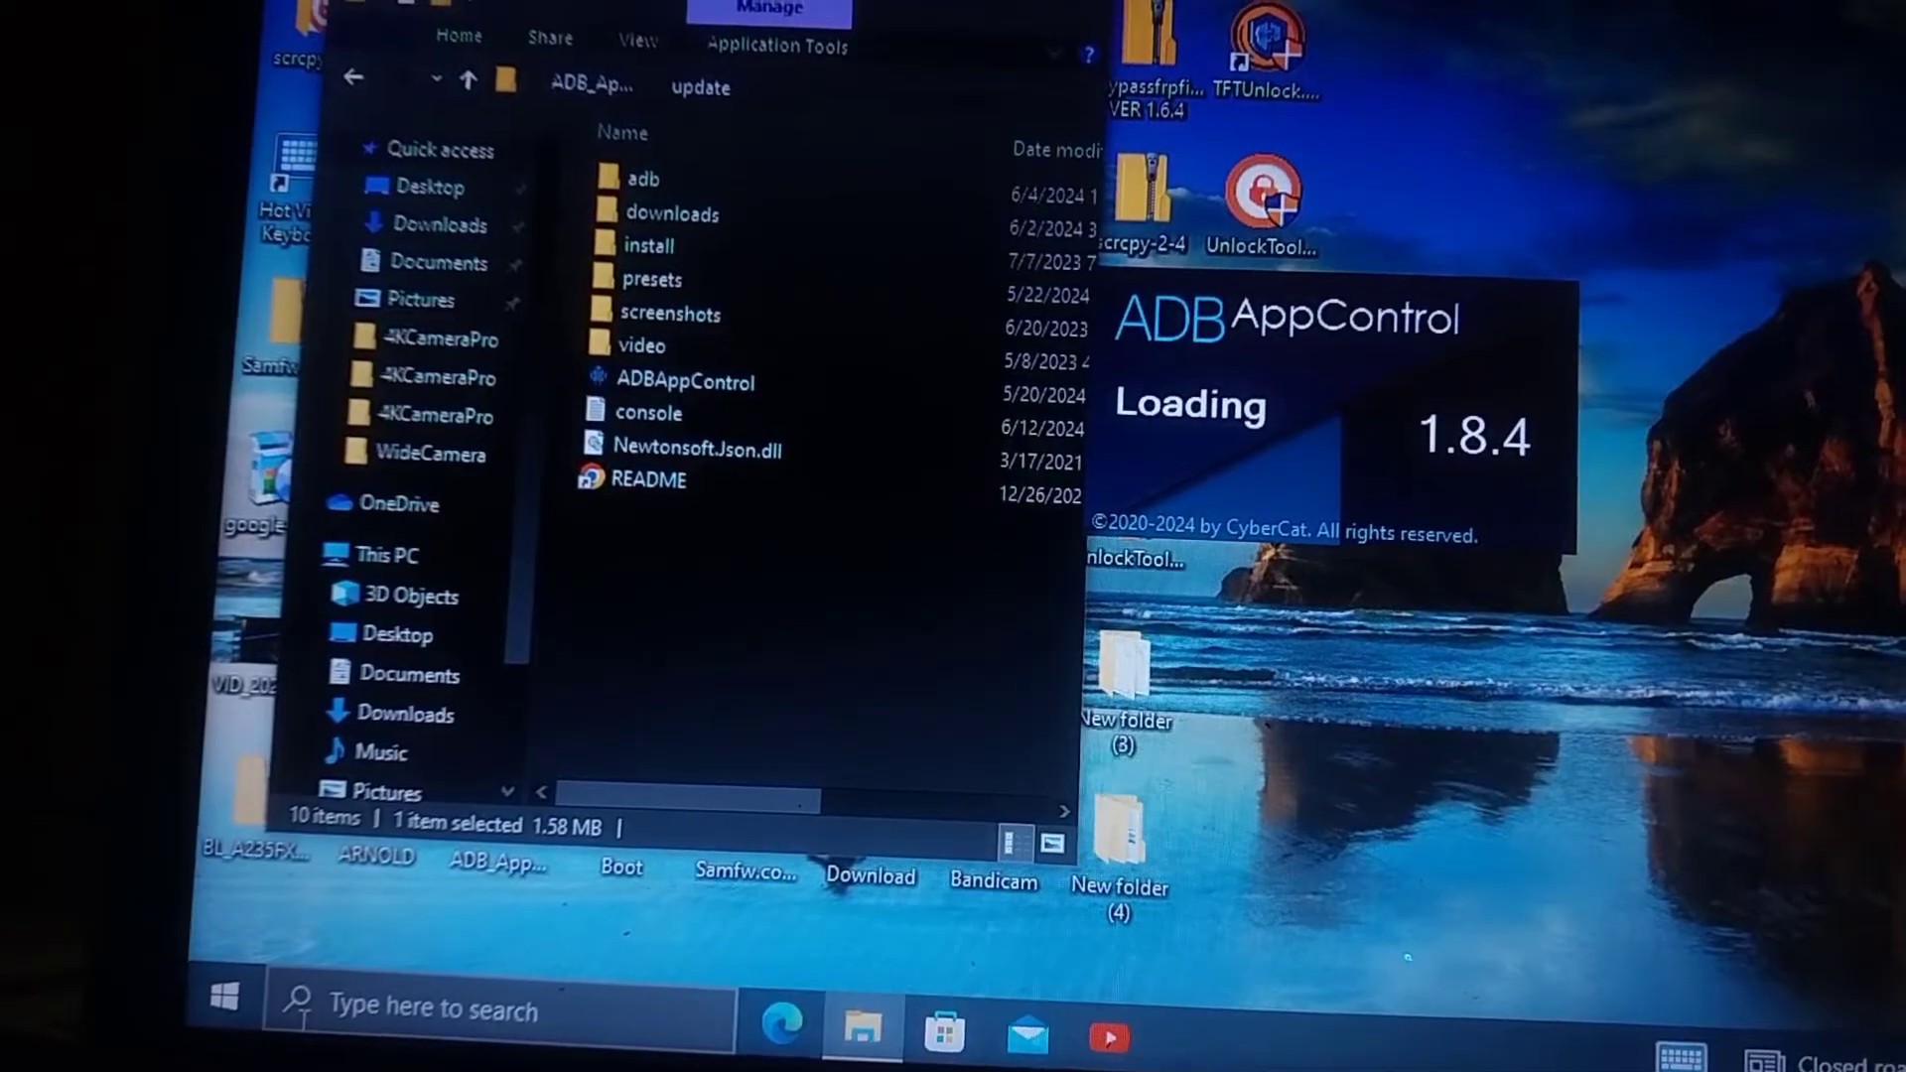